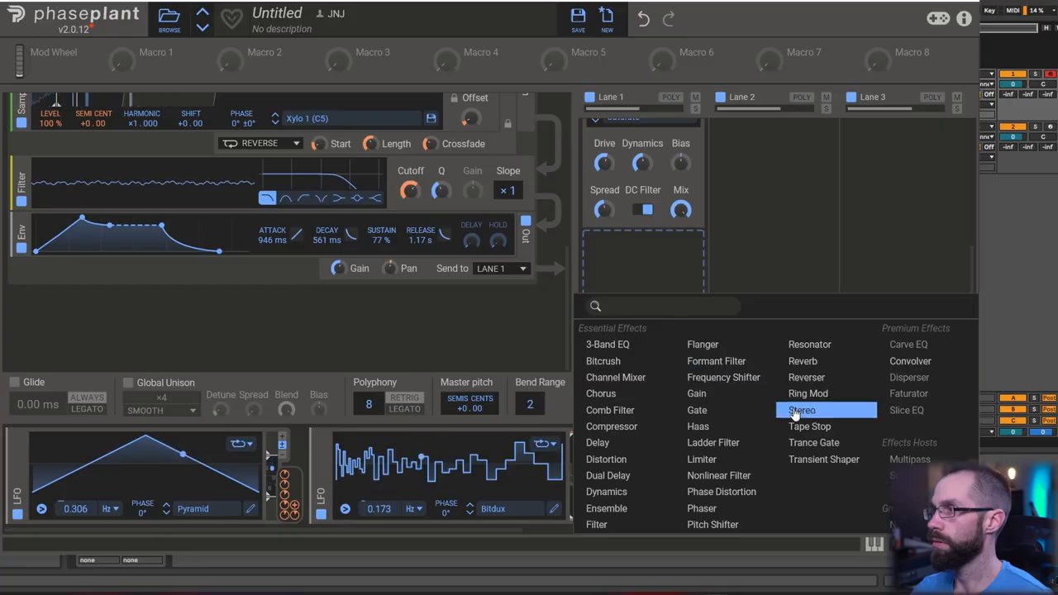
Step: Add a Ladder Filter to Lane 1 with cutoff about 1.81 kHz and distortion mix 67%
click(712, 443)
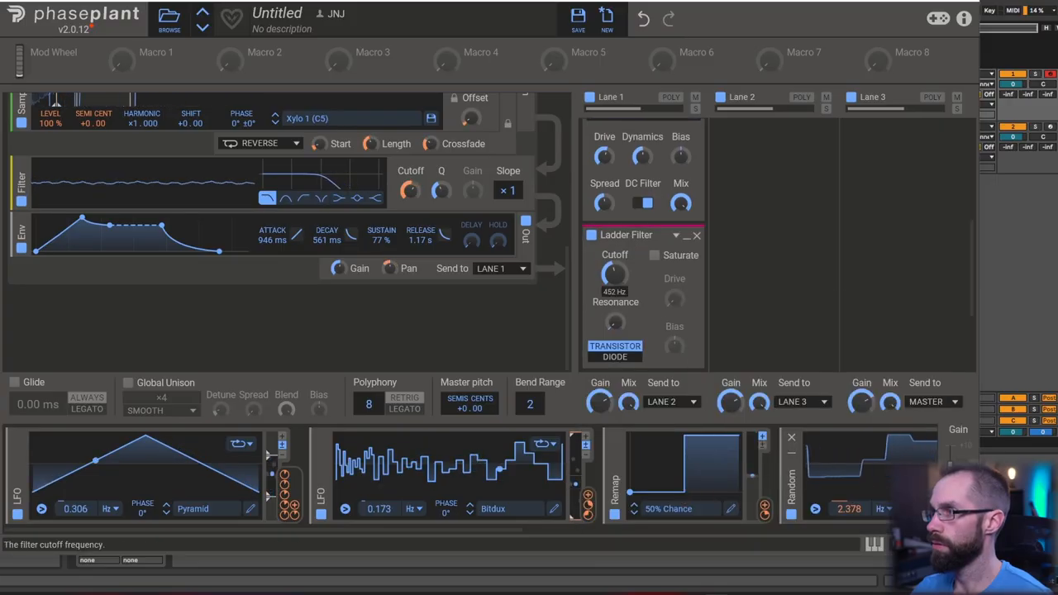
drag(615, 273, 615, 264)
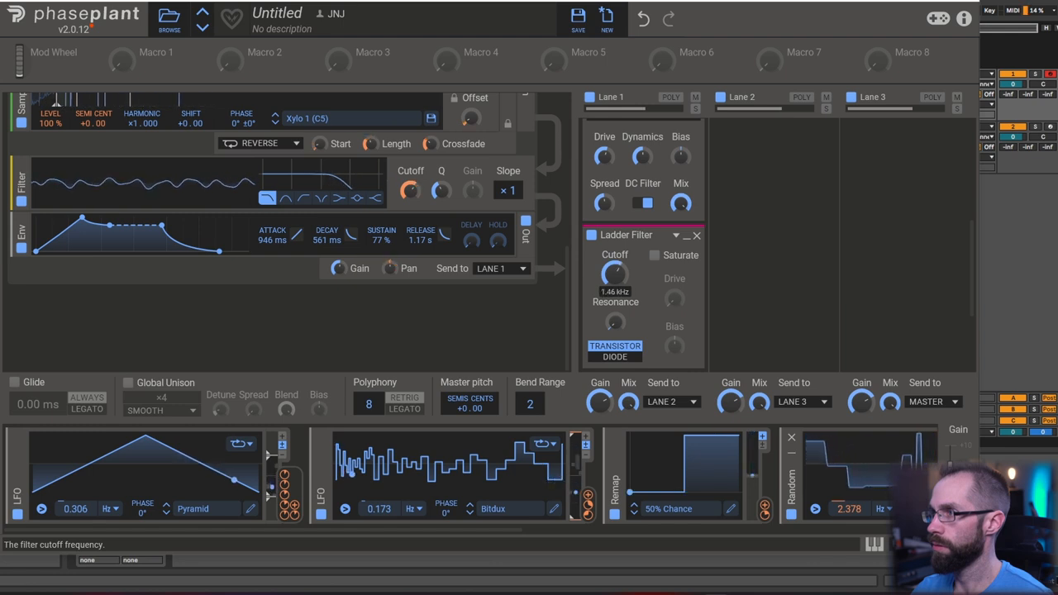
drag(614, 273, 618, 265)
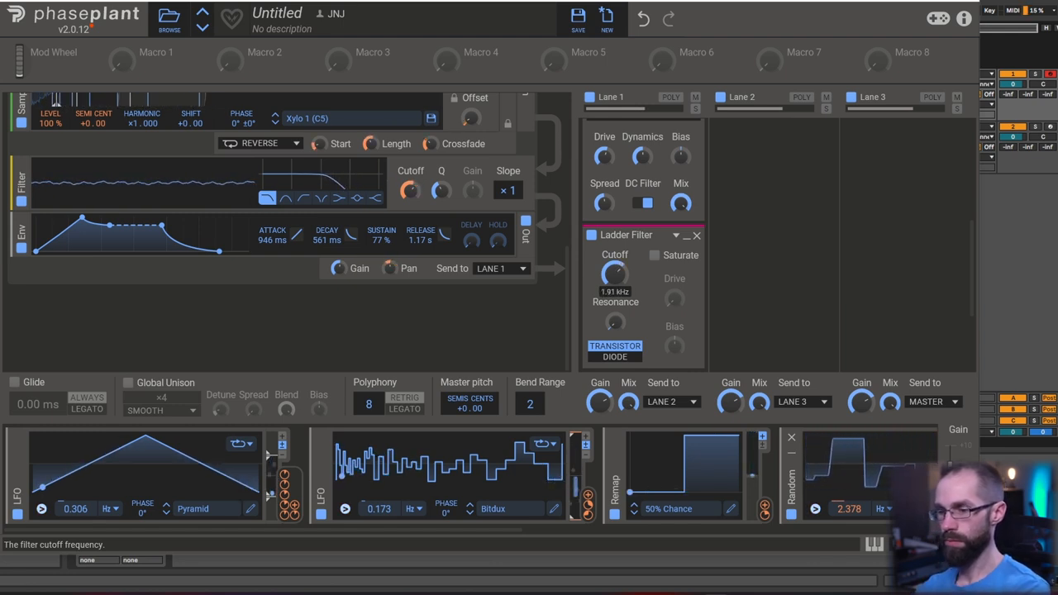
drag(615, 275, 618, 268)
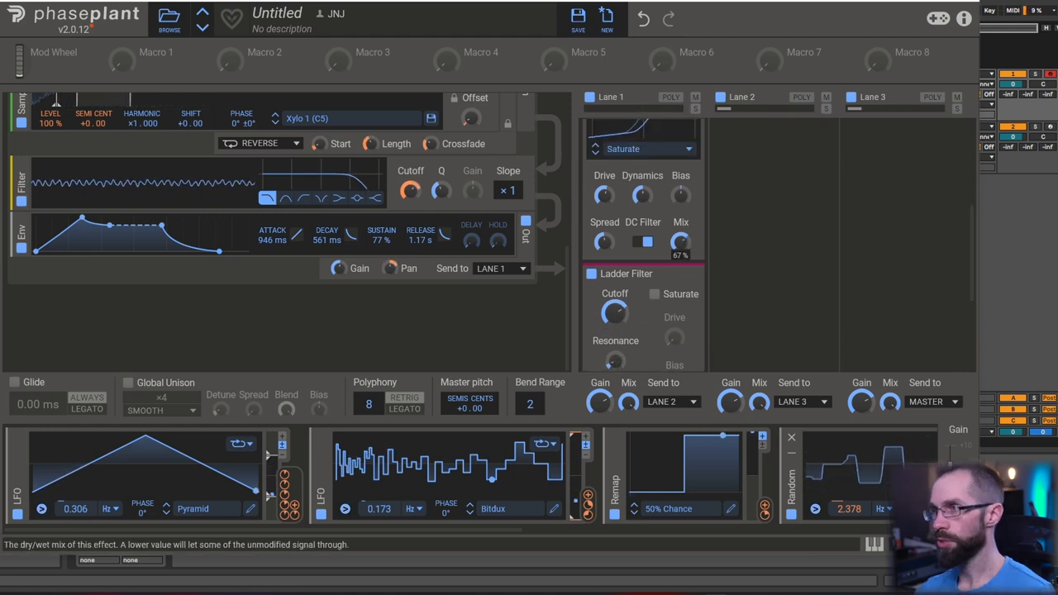
click(681, 242)
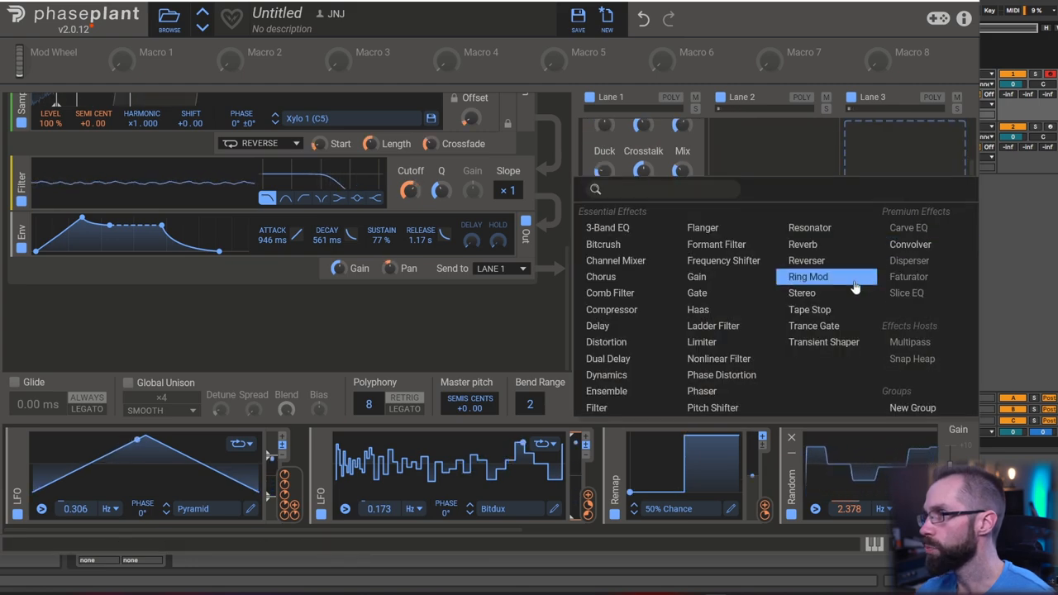
mouse_move(908, 244)
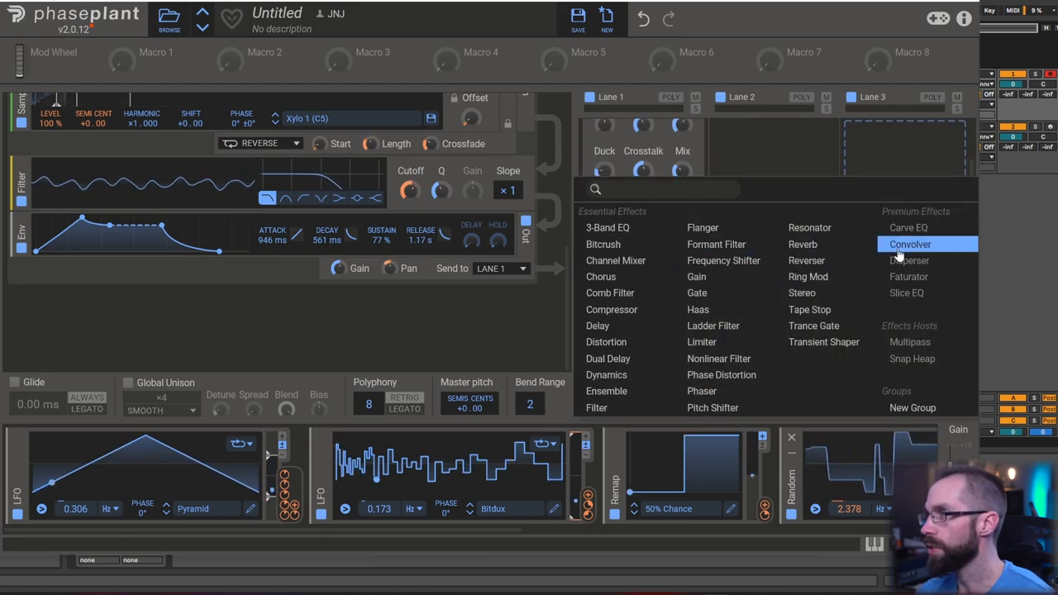
Step: Add a Convolver to Lane 3 and bring up its impulse-response browser on Spaces Real
click(909, 244)
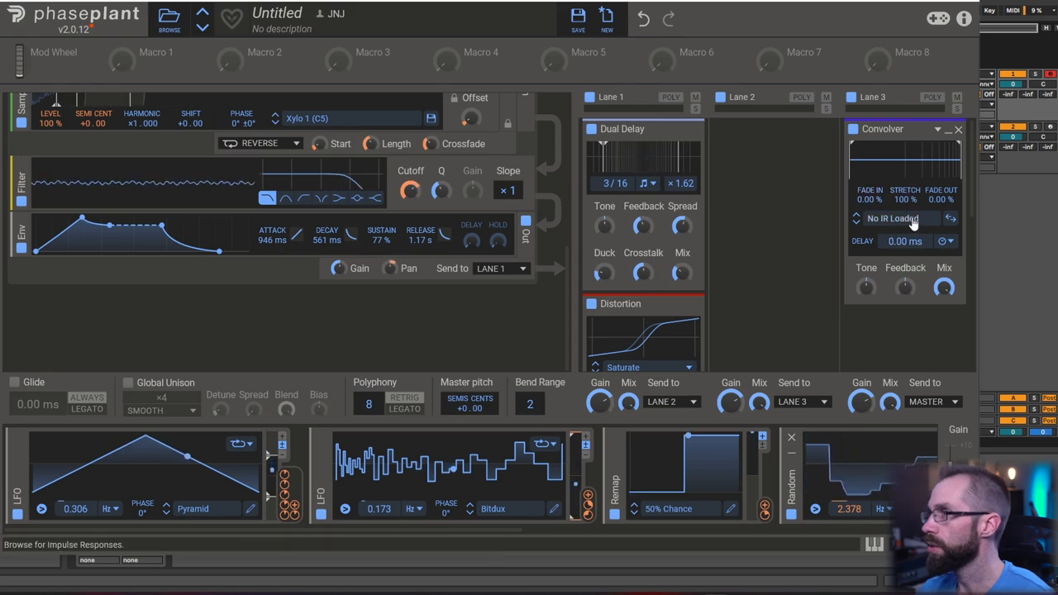
click(892, 218)
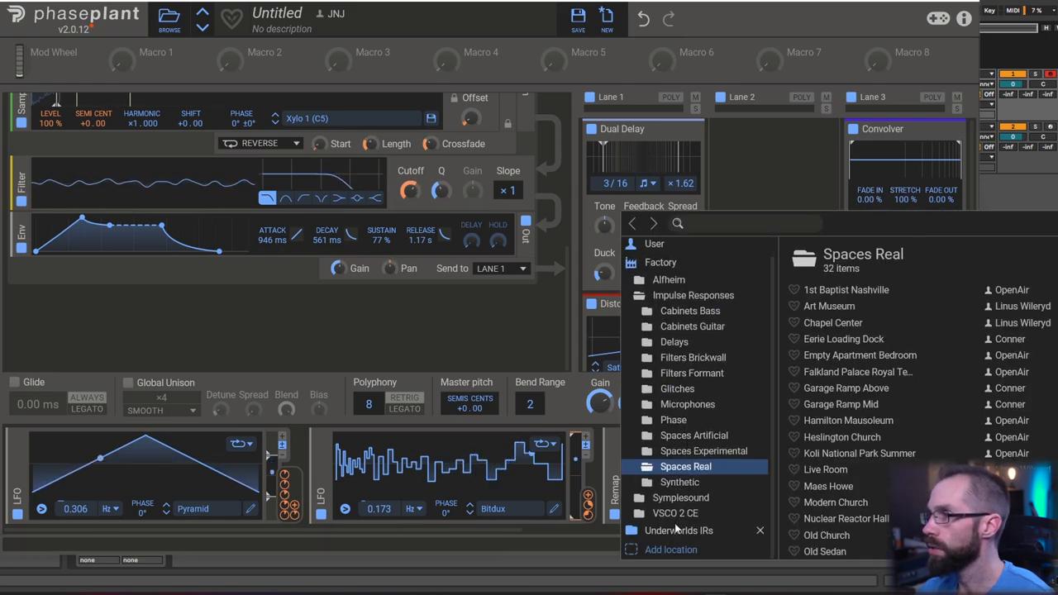